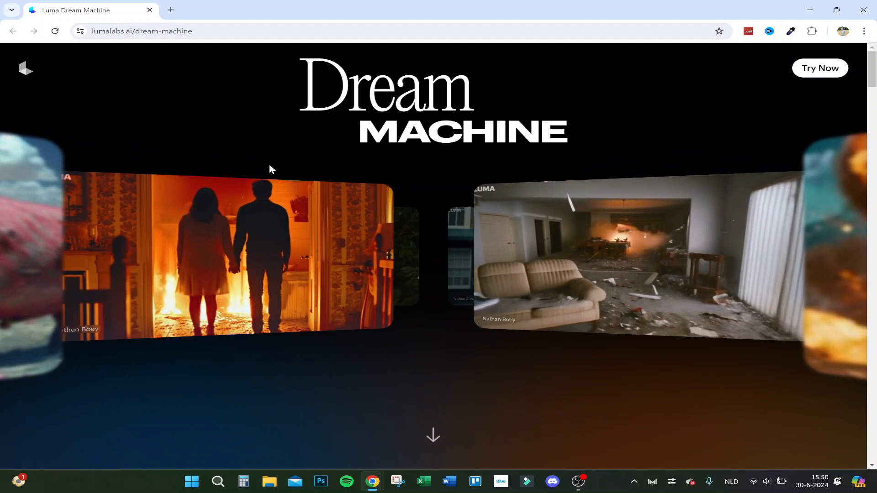
- Browse the Dream Machine landing page, then start signing up using Sign in with Google
{"action": "scroll", "scroll_direction": "down", "scroll_amount": 3}
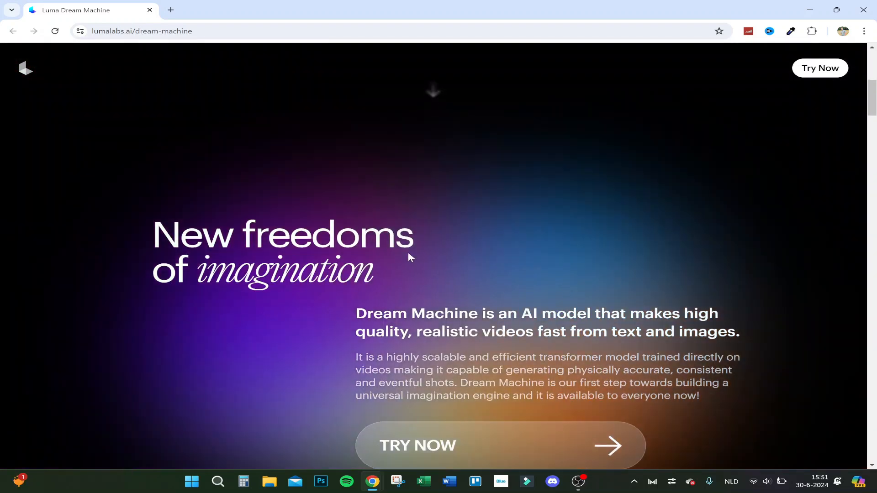
{"action": "scroll", "scroll_direction": "down", "scroll_amount": 3}
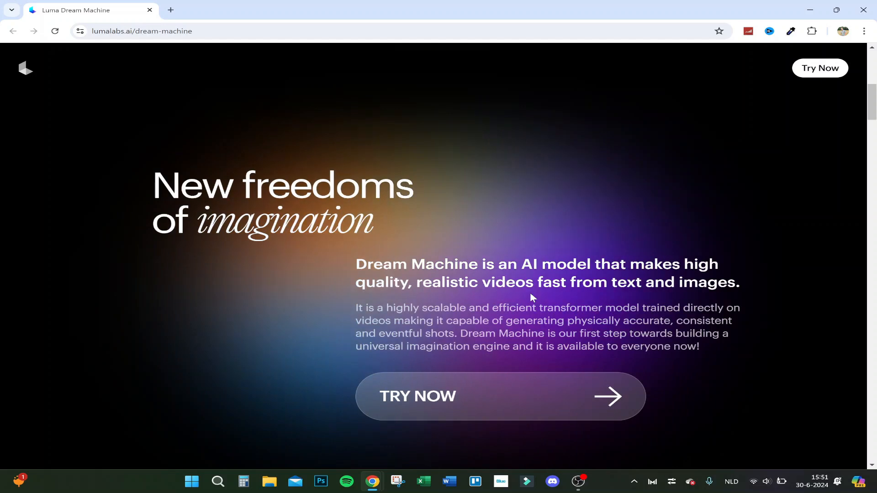
{"action": "scroll", "scroll_direction": "down", "scroll_amount": 3}
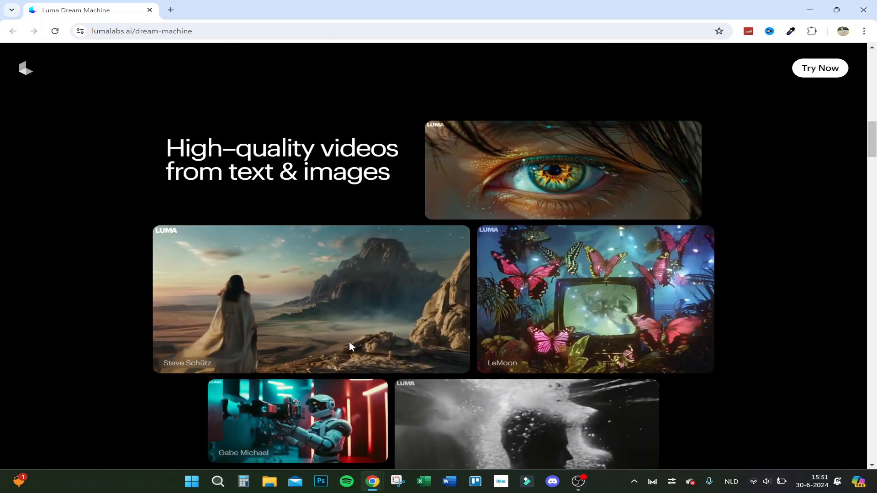
{"action": "scroll", "scroll_direction": "down", "scroll_amount": 3}
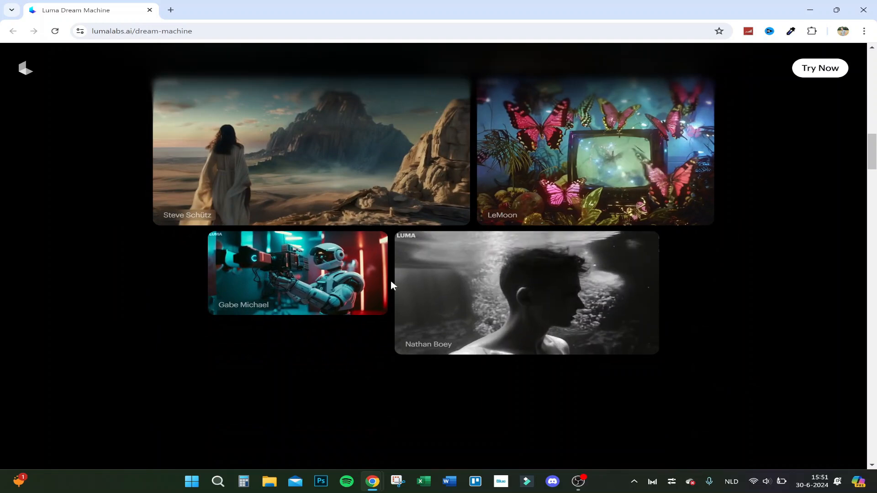
{"action": "scroll", "scroll_direction": "down", "scroll_amount": 3}
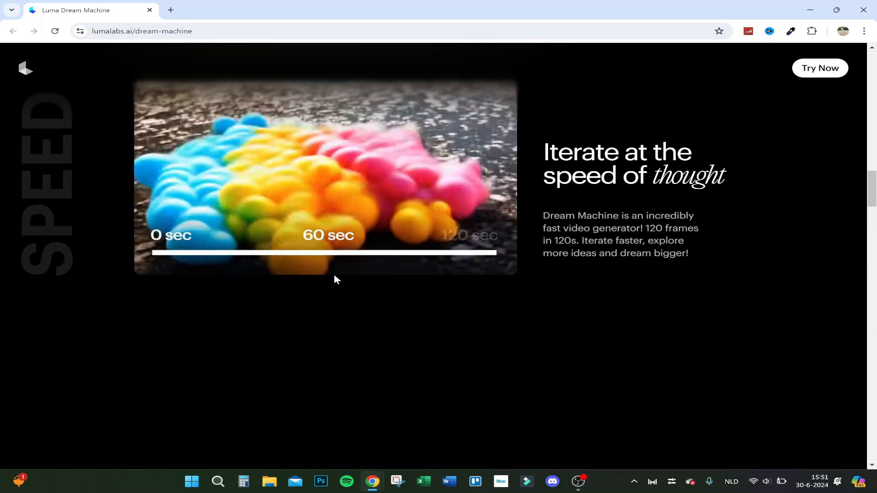
{"action": "scroll", "scroll_direction": "down", "scroll_amount": 3}
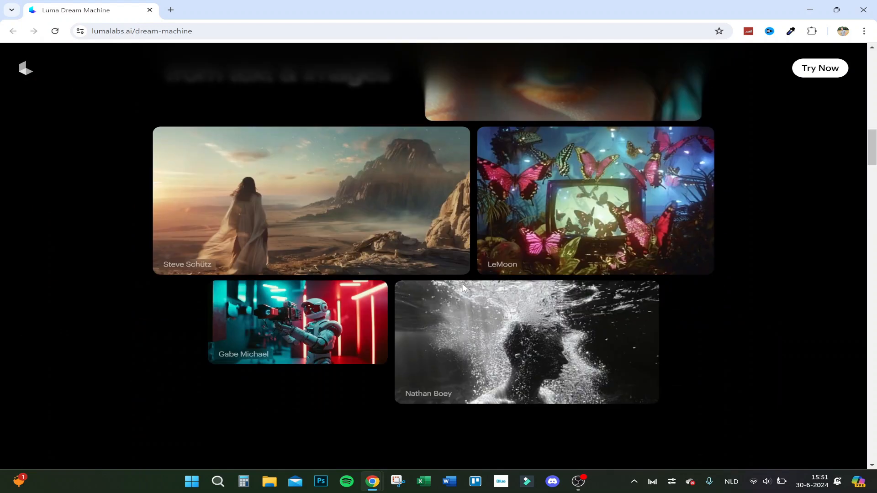
{"action": "scroll", "scroll_direction": "up", "scroll_amount": 3}
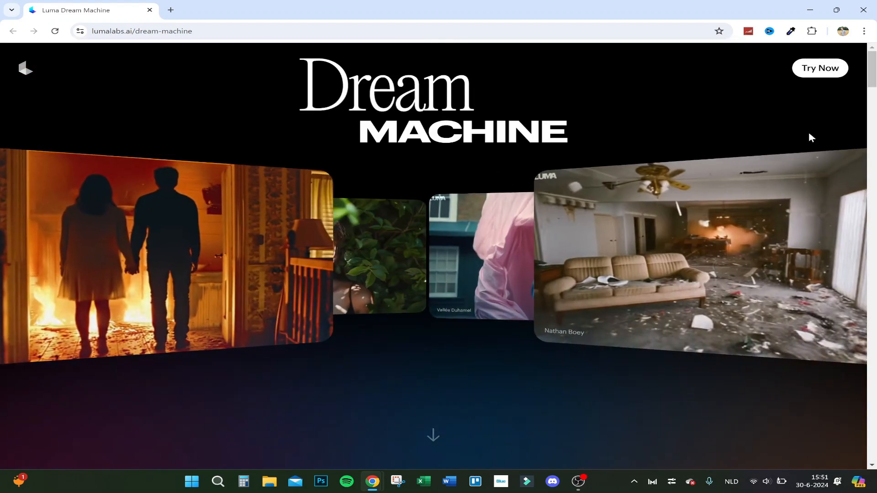
{"action": "left_click", "coordinate": [819, 67]}
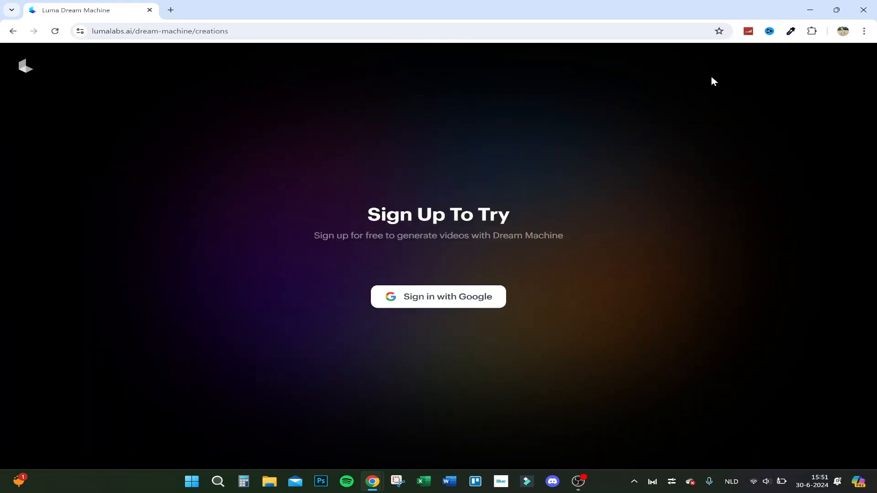
{"action": "mouse_move", "coordinate": [439, 297]}
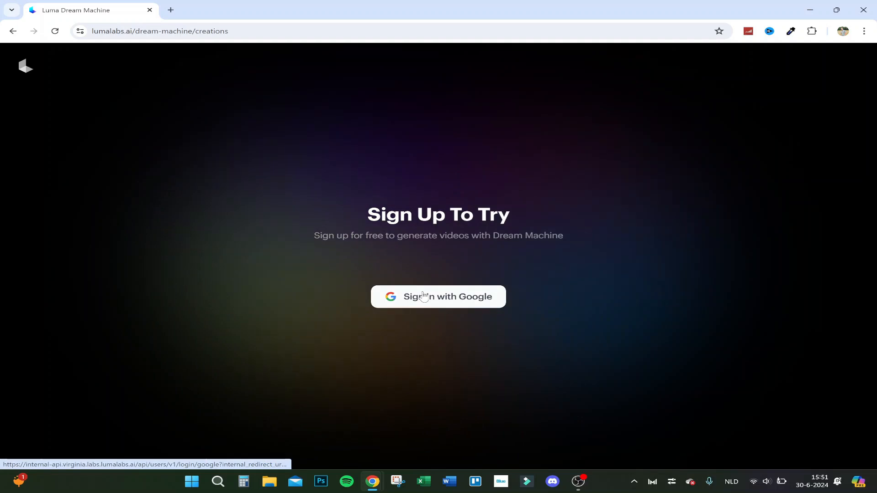
{"action": "left_click", "coordinate": [438, 296]}
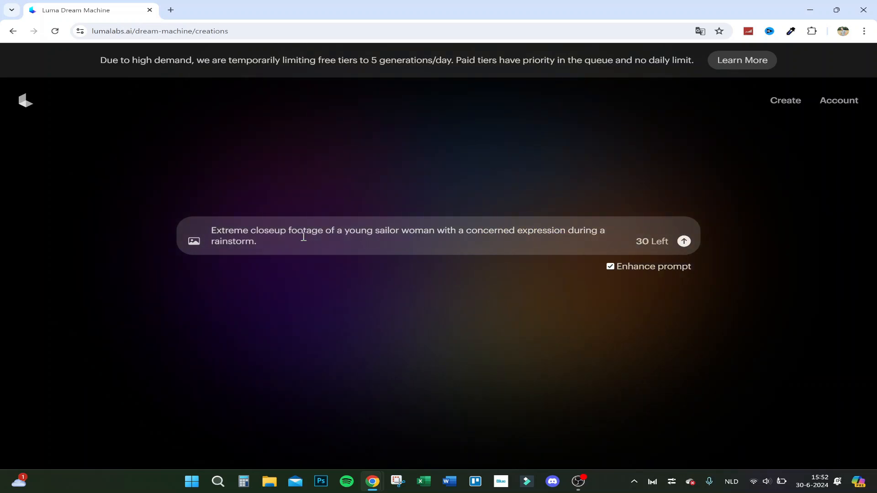
{"action": "mouse_move", "coordinate": [345, 202]}
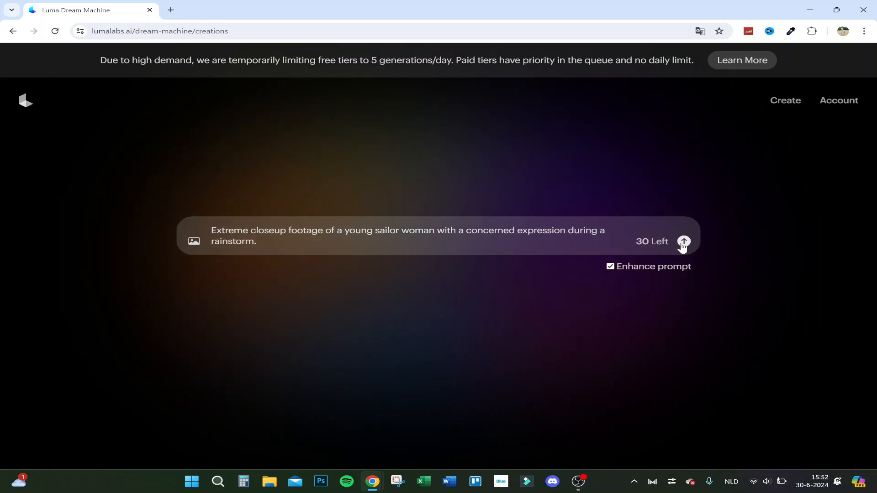
- Submit the extreme-closeup sailor woman rainstorm prompt with Enhance prompt enabled
{"action": "left_click", "coordinate": [683, 241]}
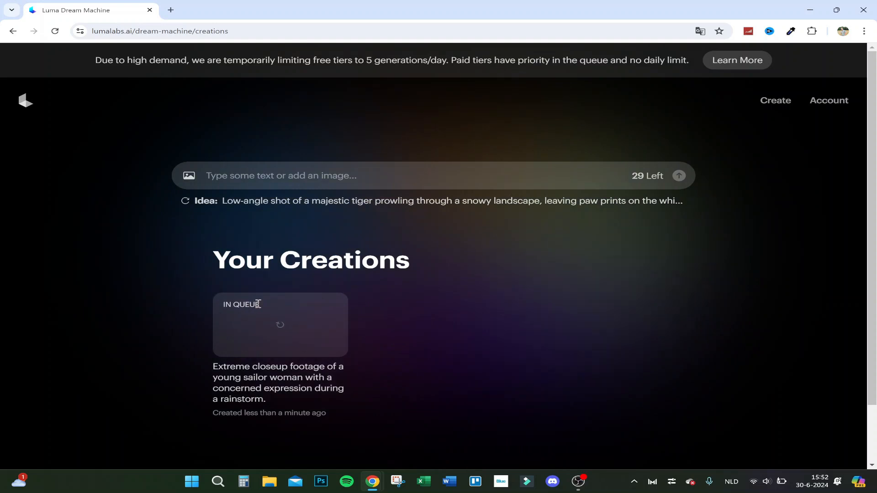
{"action": "mouse_move", "coordinate": [444, 327]}
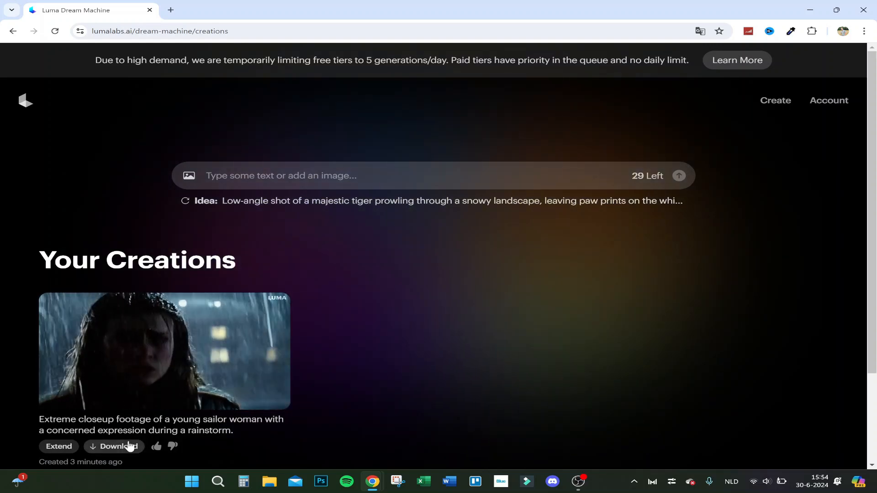
- Download the finished sailor woman video and open the MP4 from Chrome's downloads
{"action": "left_click", "coordinate": [114, 447]}
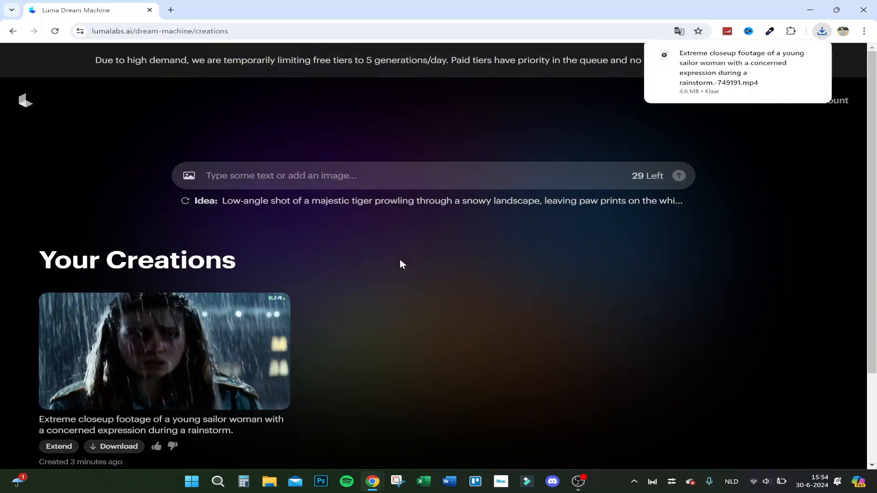
{"action": "mouse_move", "coordinate": [677, 94]}
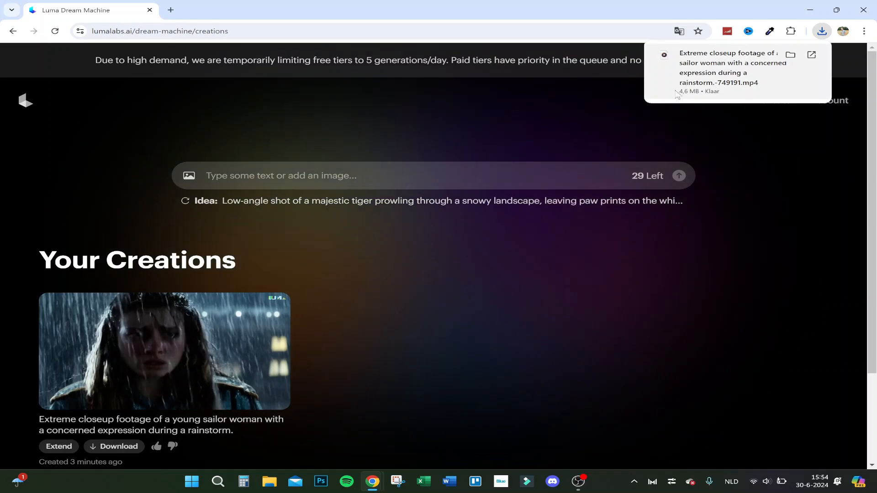
{"action": "left_click", "coordinate": [727, 67]}
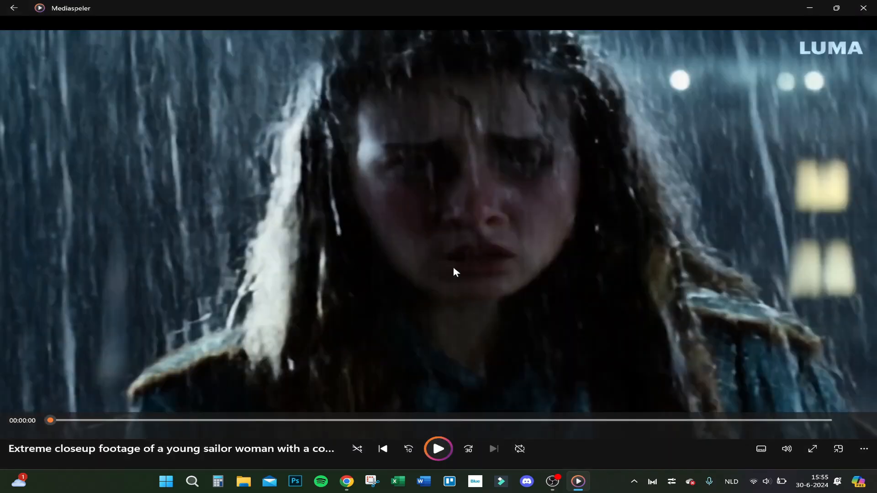
- Close the sailor woman video in Mediaspeler to return to the creations page
{"action": "left_click", "coordinate": [438, 448]}
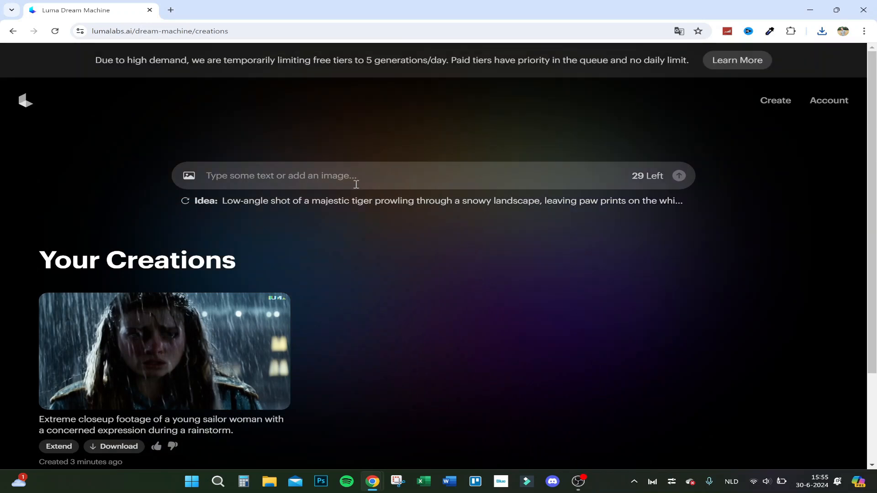
- Write the prompt 'a bear walking to a women' and submit it for generation
{"action": "type", "text": "a"}
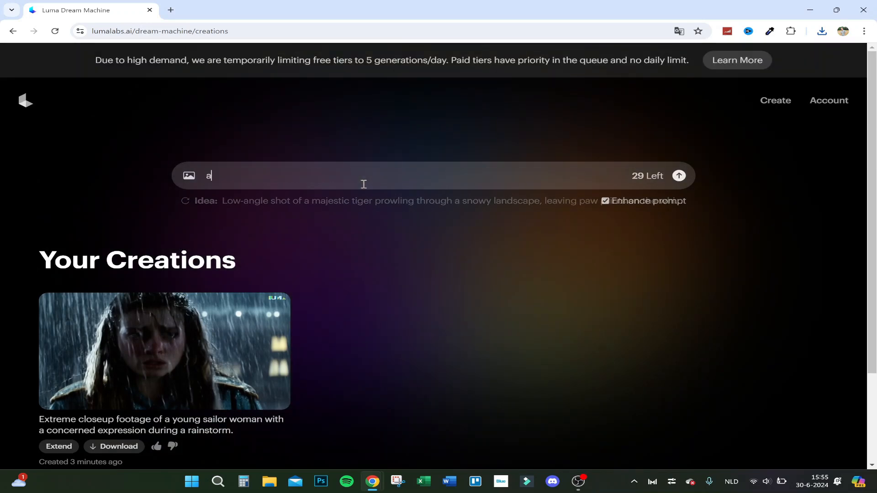
{"action": "type", "text": "b"}
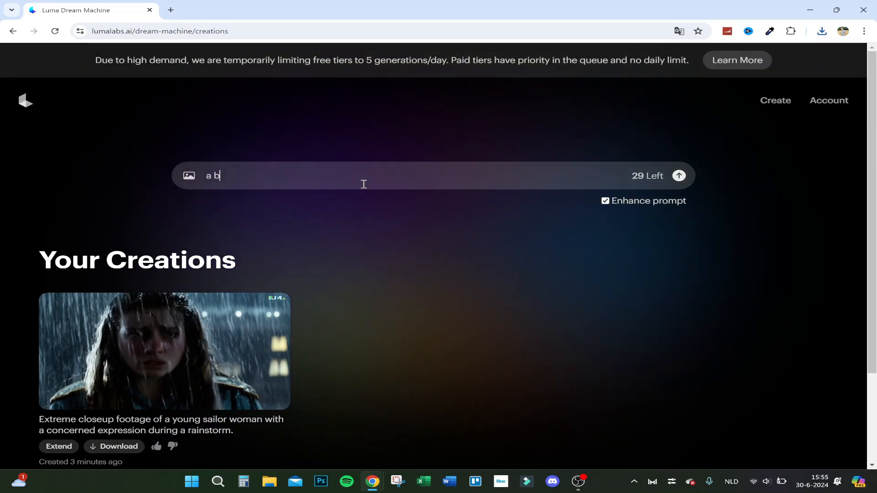
{"action": "type", "text": "ear coming close to"}
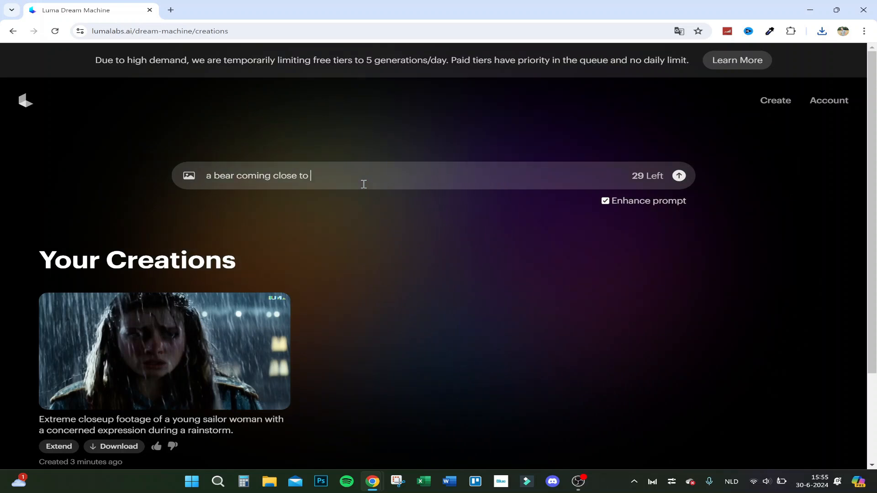
{"action": "key", "text": "Backspace"}
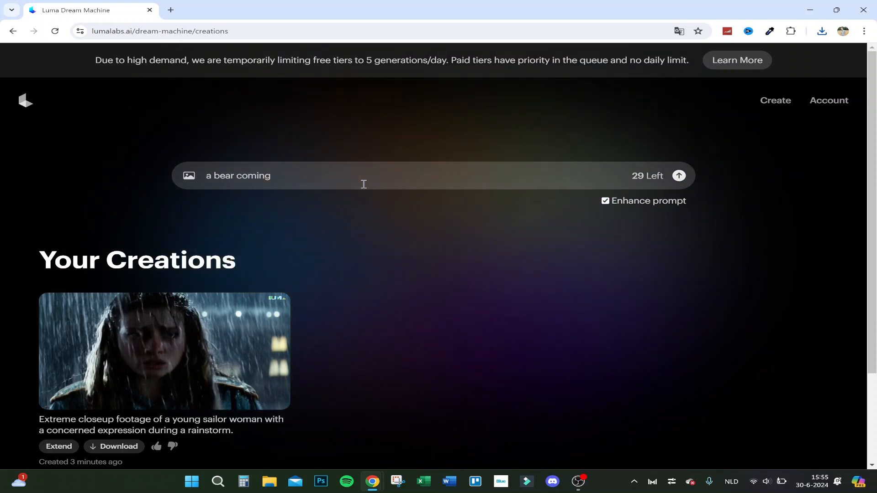
{"action": "key", "text": "Backspace"}
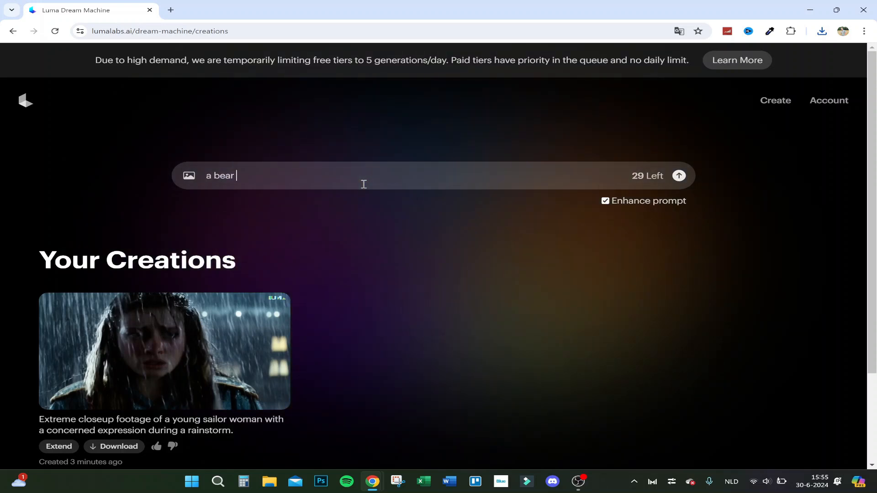
{"action": "type", "text": "walking close t"}
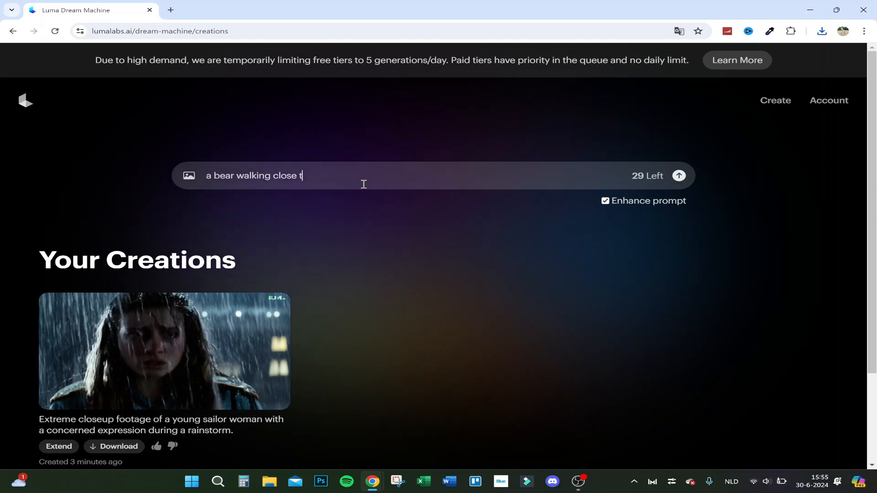
{"action": "type", "text": "o a women"}
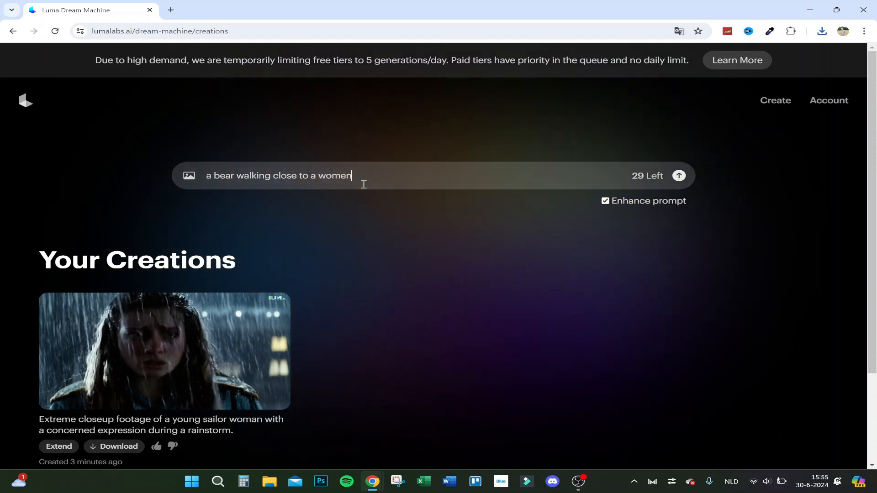
{"action": "key", "text": "Backspace"}
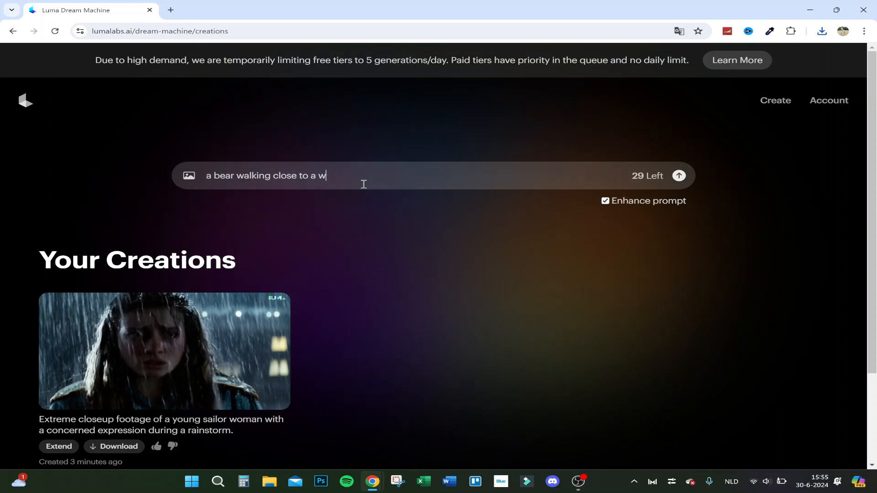
{"action": "key", "text": "Backspace"}
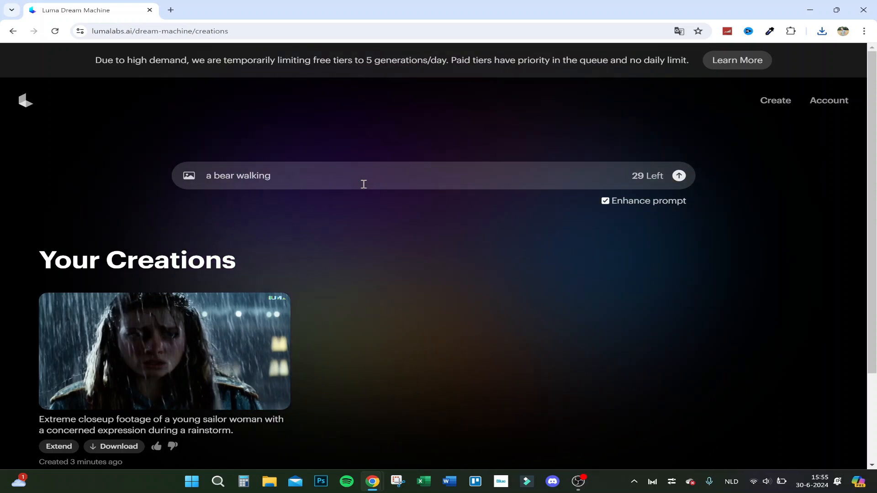
{"action": "type", "text": "to"}
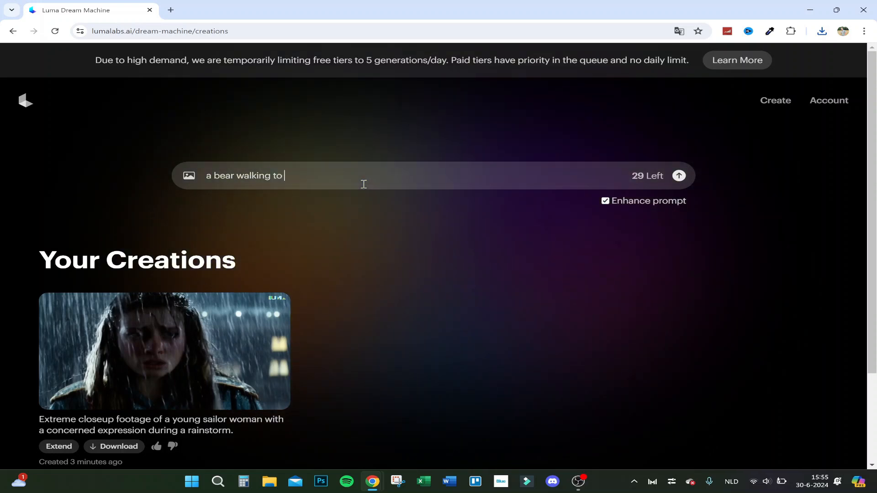
{"action": "type", "text": "a women"}
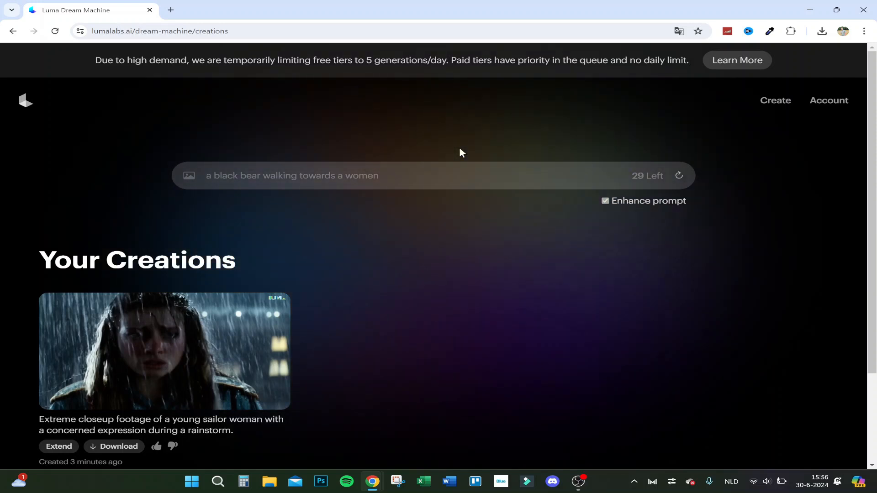
{"action": "left_click", "coordinate": [678, 175]}
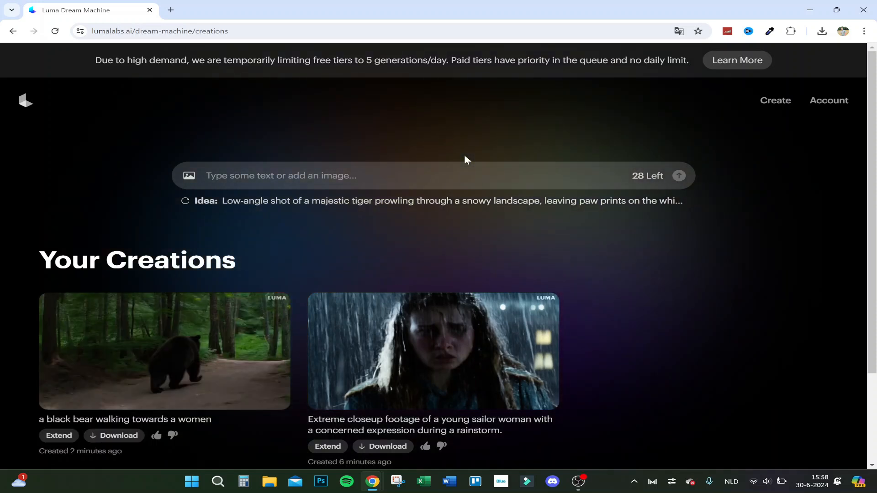
{"action": "mouse_move", "coordinate": [169, 364]}
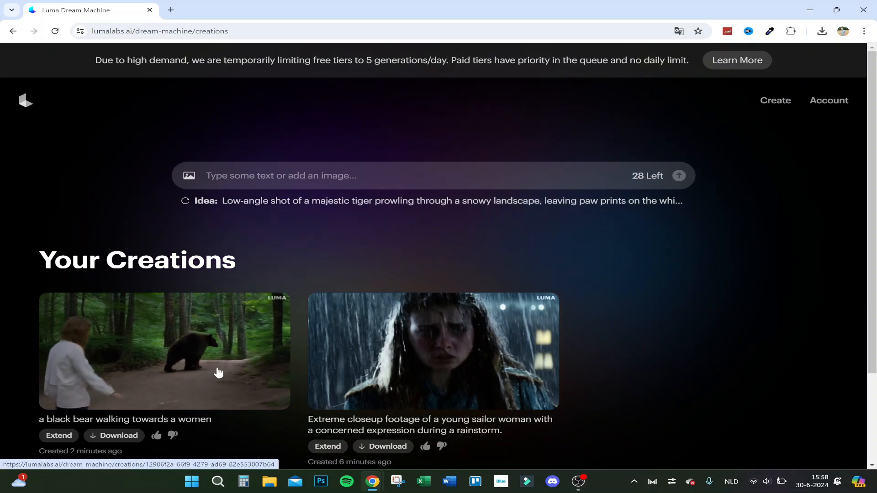
{"action": "left_click", "coordinate": [164, 351]}
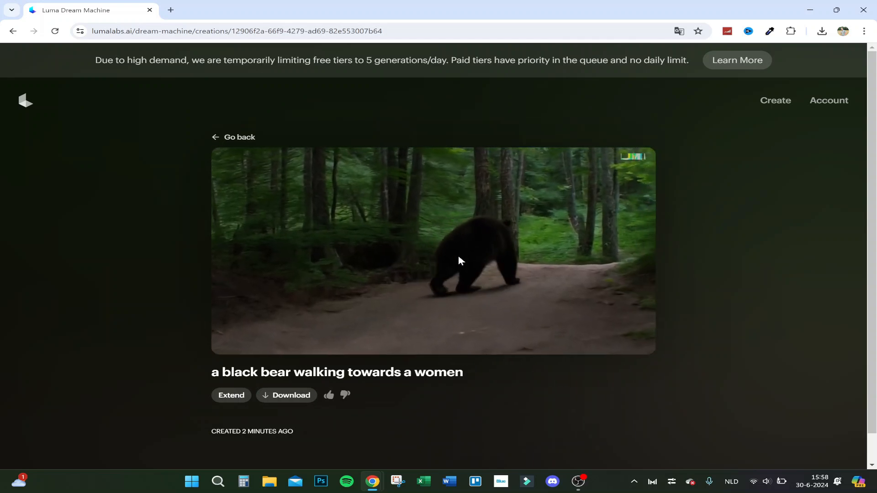
{"action": "mouse_move", "coordinate": [624, 248]}
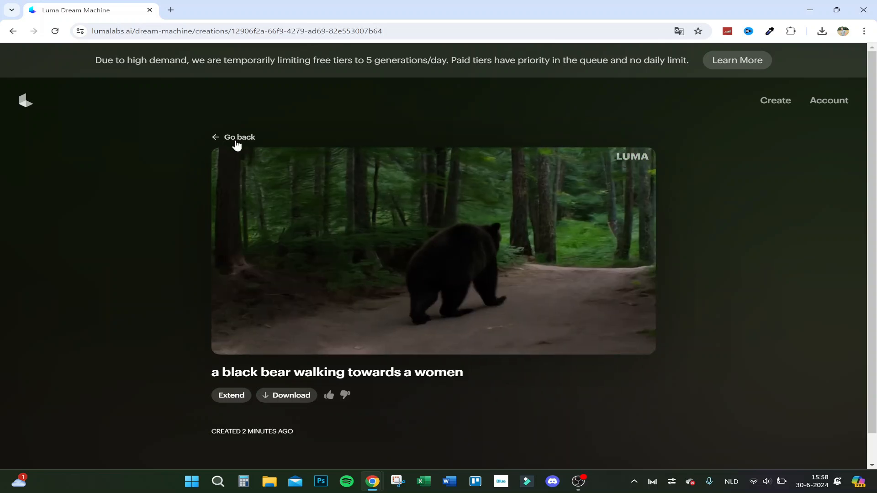
{"action": "left_click", "coordinate": [239, 137]}
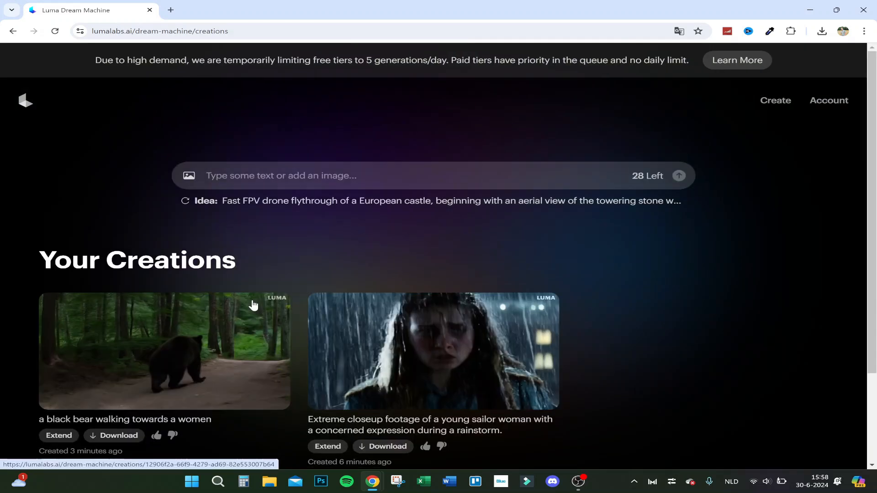
{"action": "left_click", "coordinate": [433, 351]}
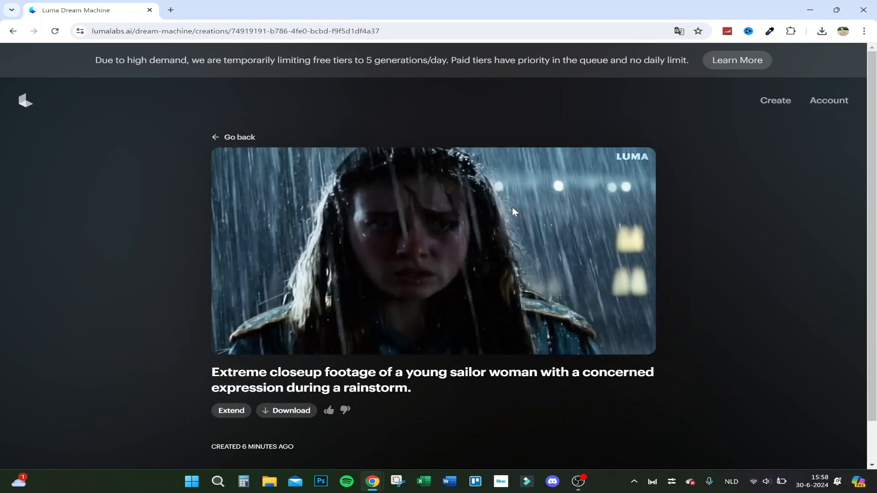
{"action": "mouse_move", "coordinate": [221, 139]}
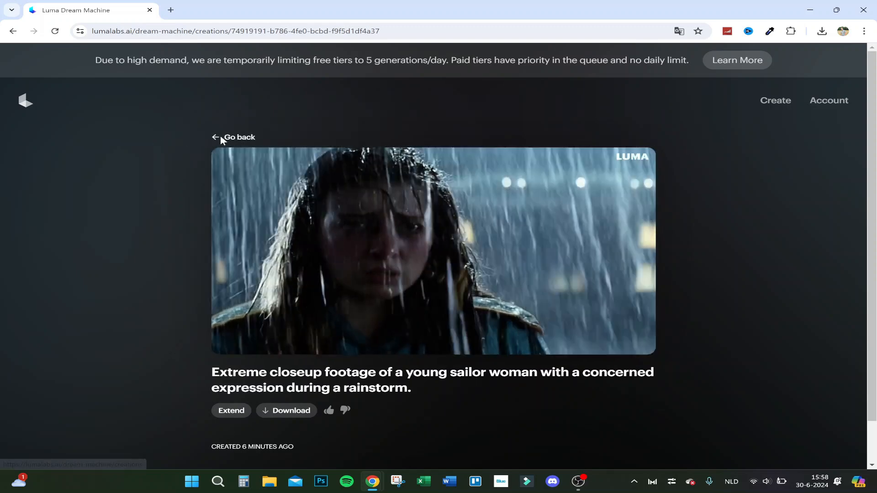
{"action": "left_click", "coordinate": [239, 137]}
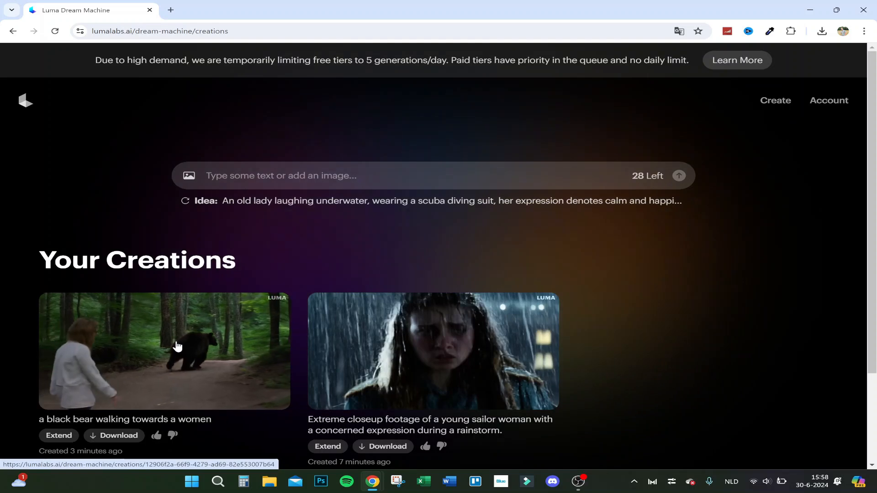
{"action": "scroll", "scroll_direction": "down", "scroll_amount": 3}
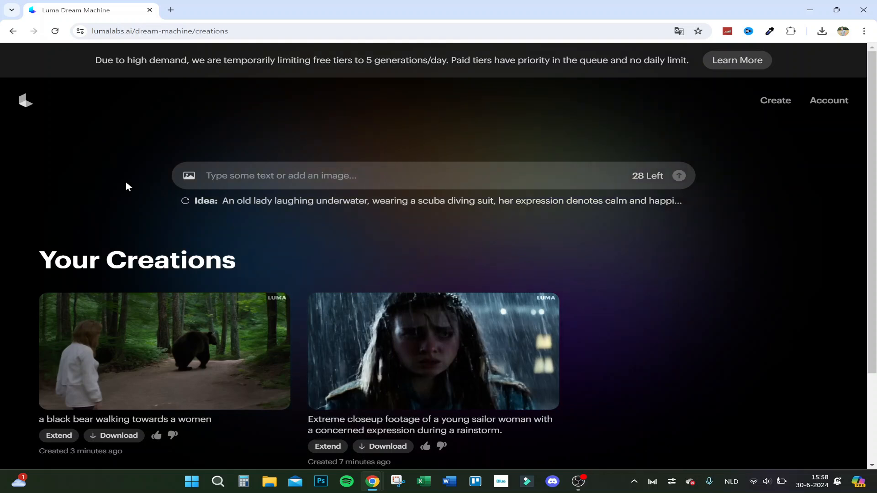
{"action": "mouse_move", "coordinate": [829, 100]}
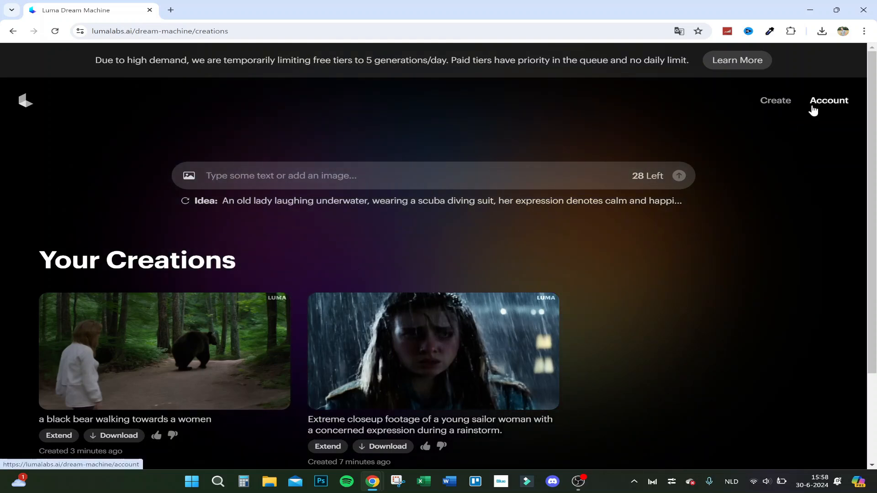
- Open the Account page showing 28 of 30 free generations and switch pricing to Monthly
{"action": "left_click", "coordinate": [828, 101]}
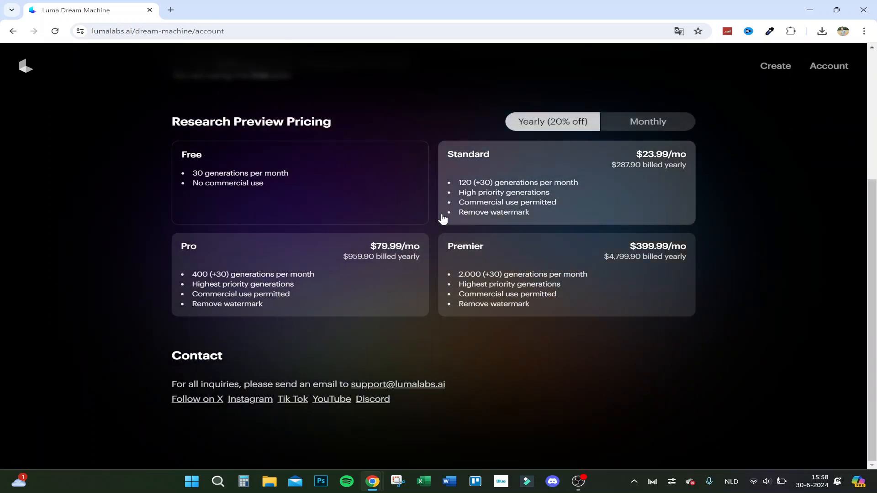
{"action": "scroll", "scroll_direction": "up", "scroll_amount": 3}
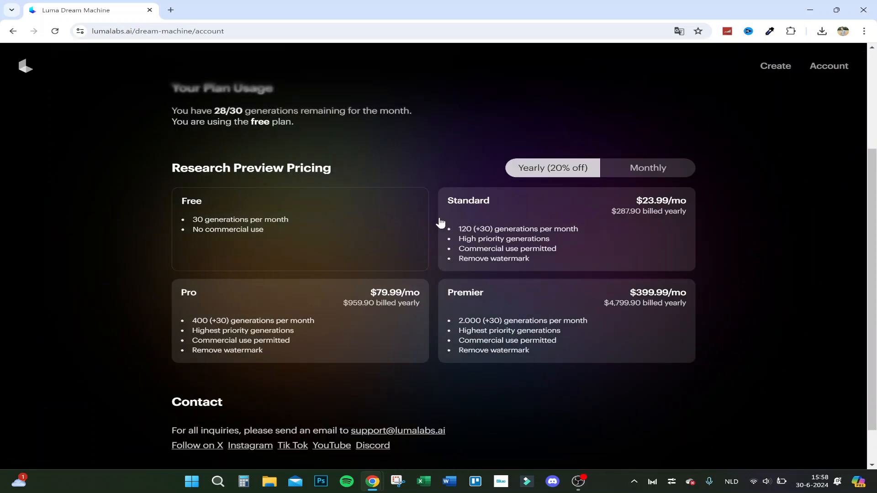
{"action": "scroll", "scroll_direction": "up", "scroll_amount": 3}
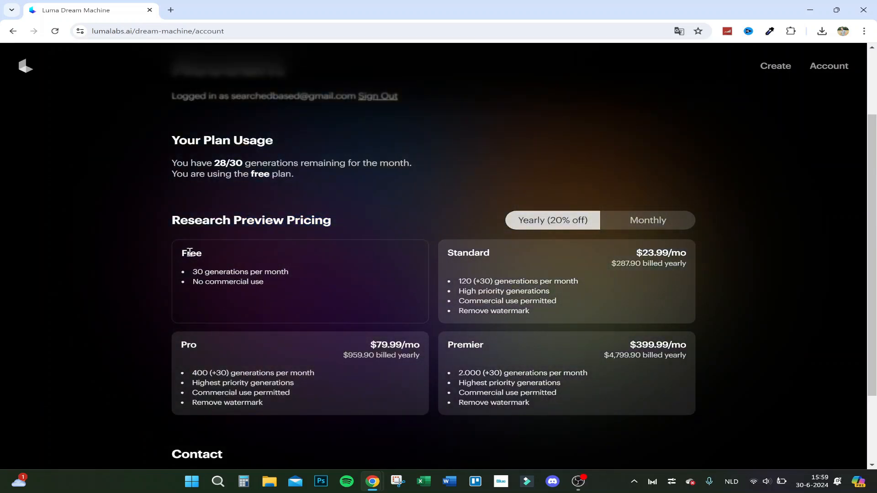
{"action": "mouse_move", "coordinate": [280, 288]}
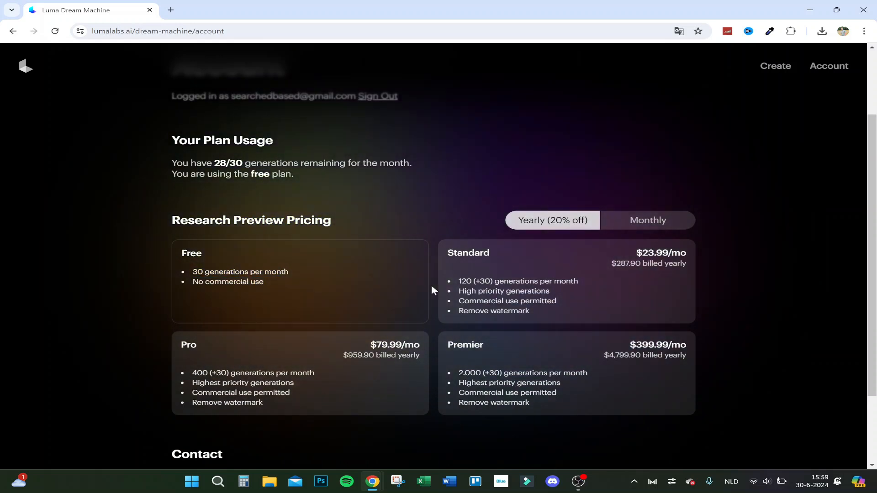
{"action": "mouse_move", "coordinate": [551, 286]}
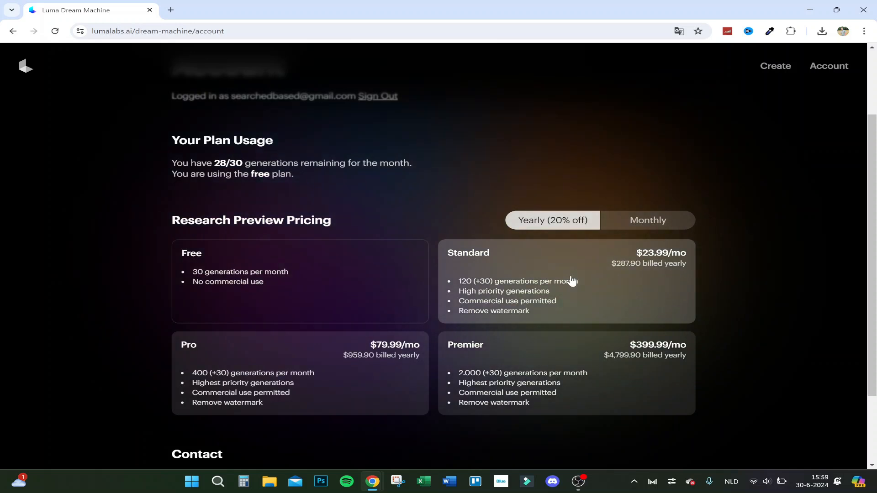
{"action": "mouse_move", "coordinate": [565, 292]}
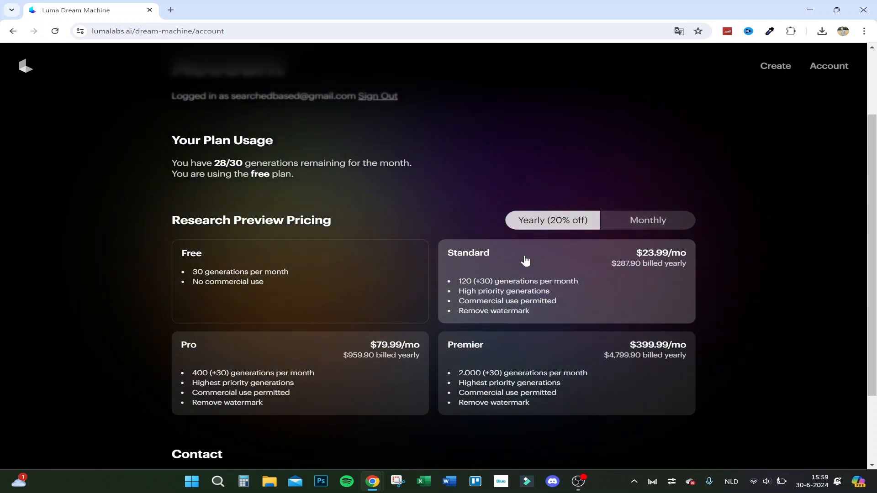
{"action": "mouse_move", "coordinate": [491, 371]}
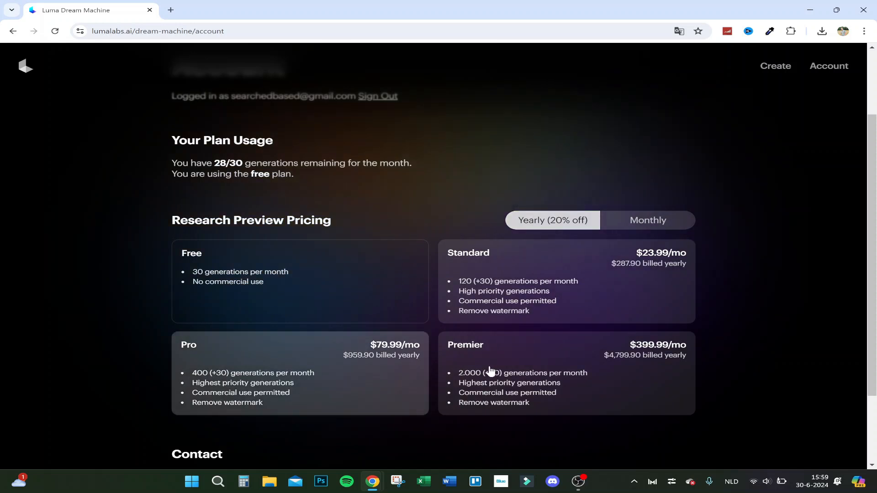
{"action": "mouse_move", "coordinate": [607, 383]}
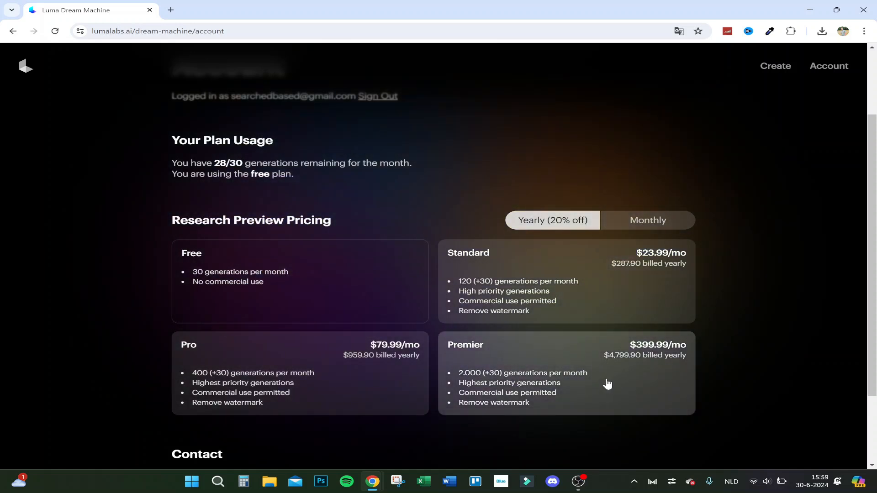
{"action": "mouse_move", "coordinate": [535, 413]}
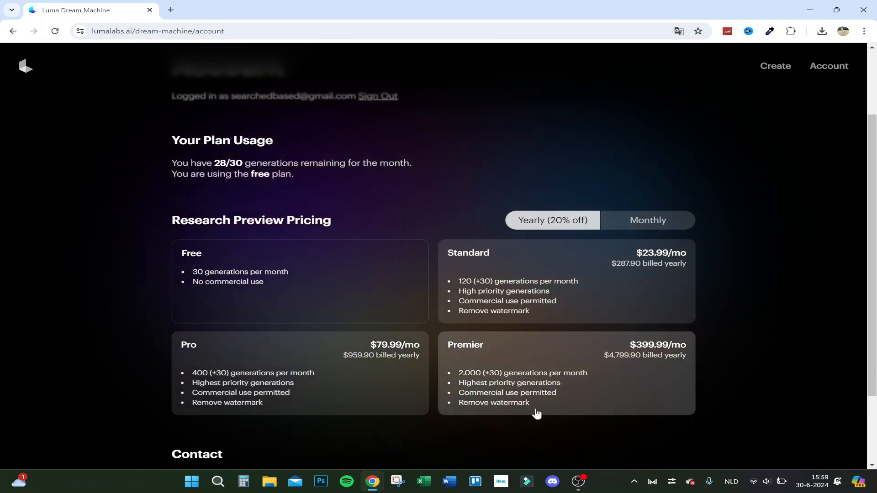
{"action": "mouse_move", "coordinate": [550, 373]}
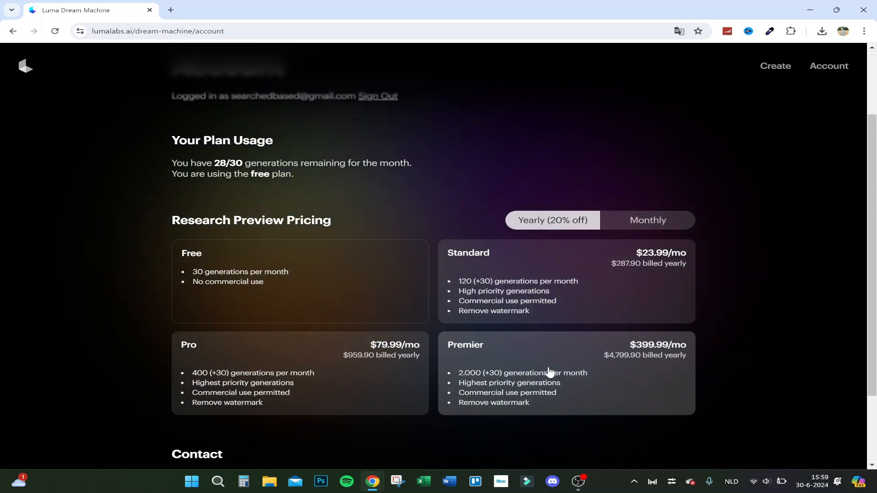
{"action": "mouse_move", "coordinate": [602, 369]}
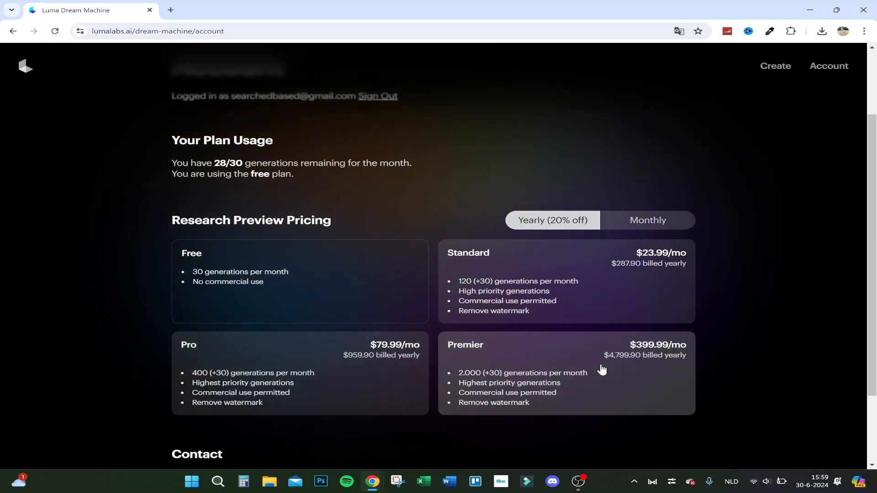
{"action": "mouse_move", "coordinate": [579, 393]}
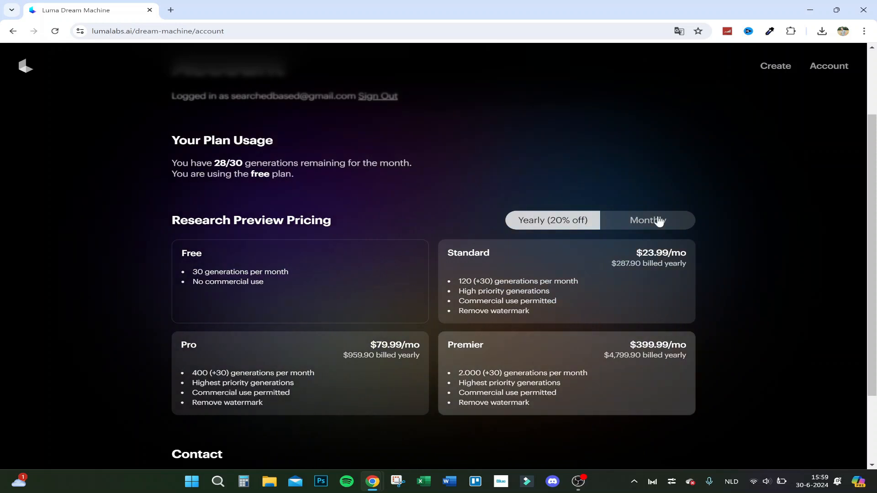
{"action": "left_click", "coordinate": [551, 220]}
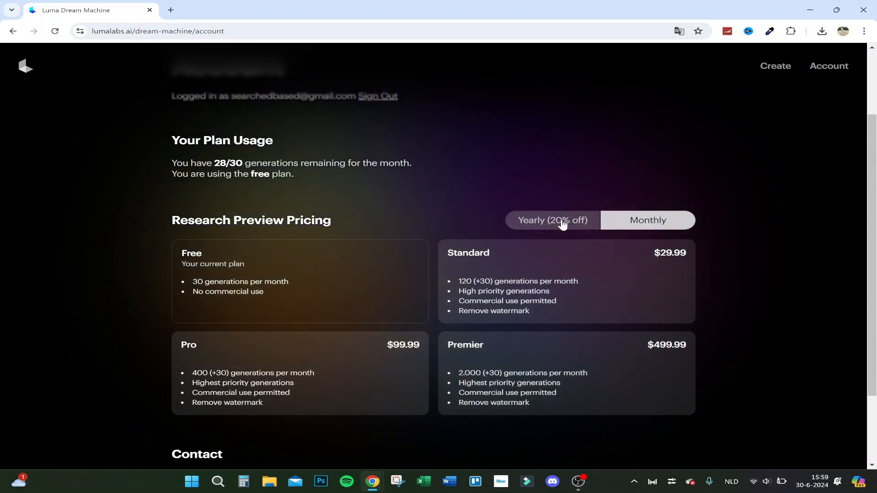
{"action": "scroll", "scroll_direction": "down", "scroll_amount": 3}
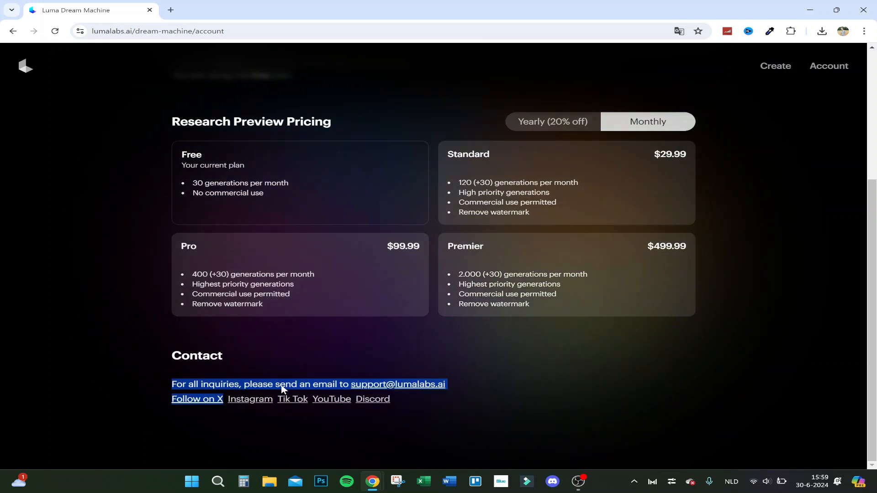
{"action": "scroll", "scroll_direction": "up", "scroll_amount": 3}
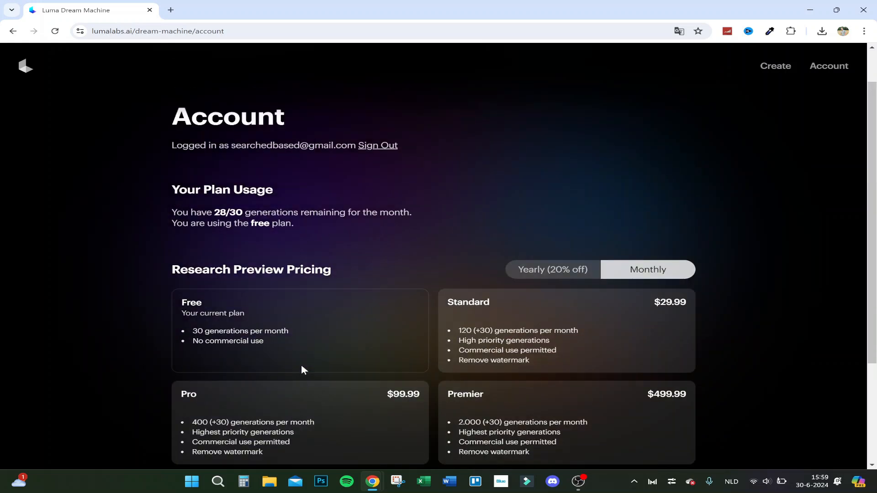
{"action": "mouse_move", "coordinate": [534, 204]}
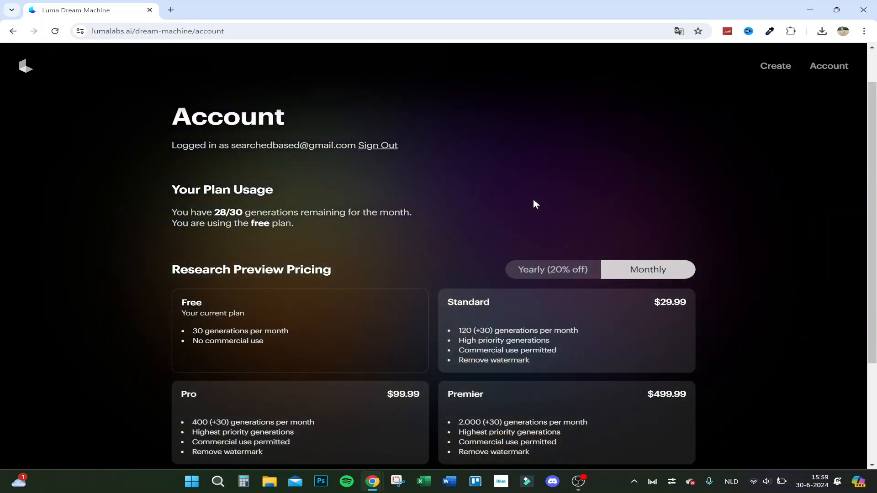